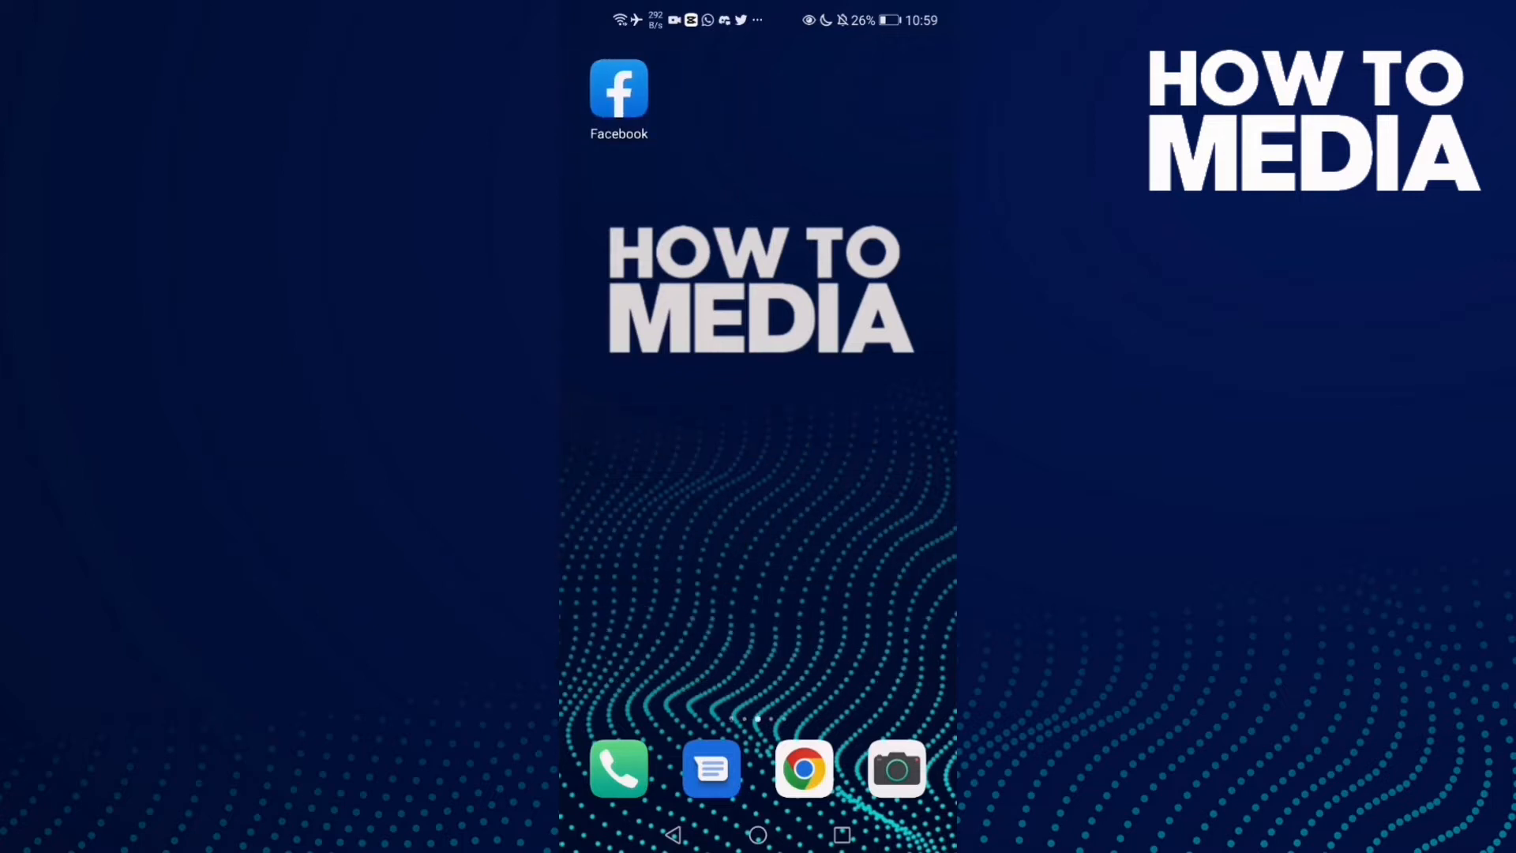
# Launch the Facebook app from the home screen to its news feed
pyautogui.click(619, 91)
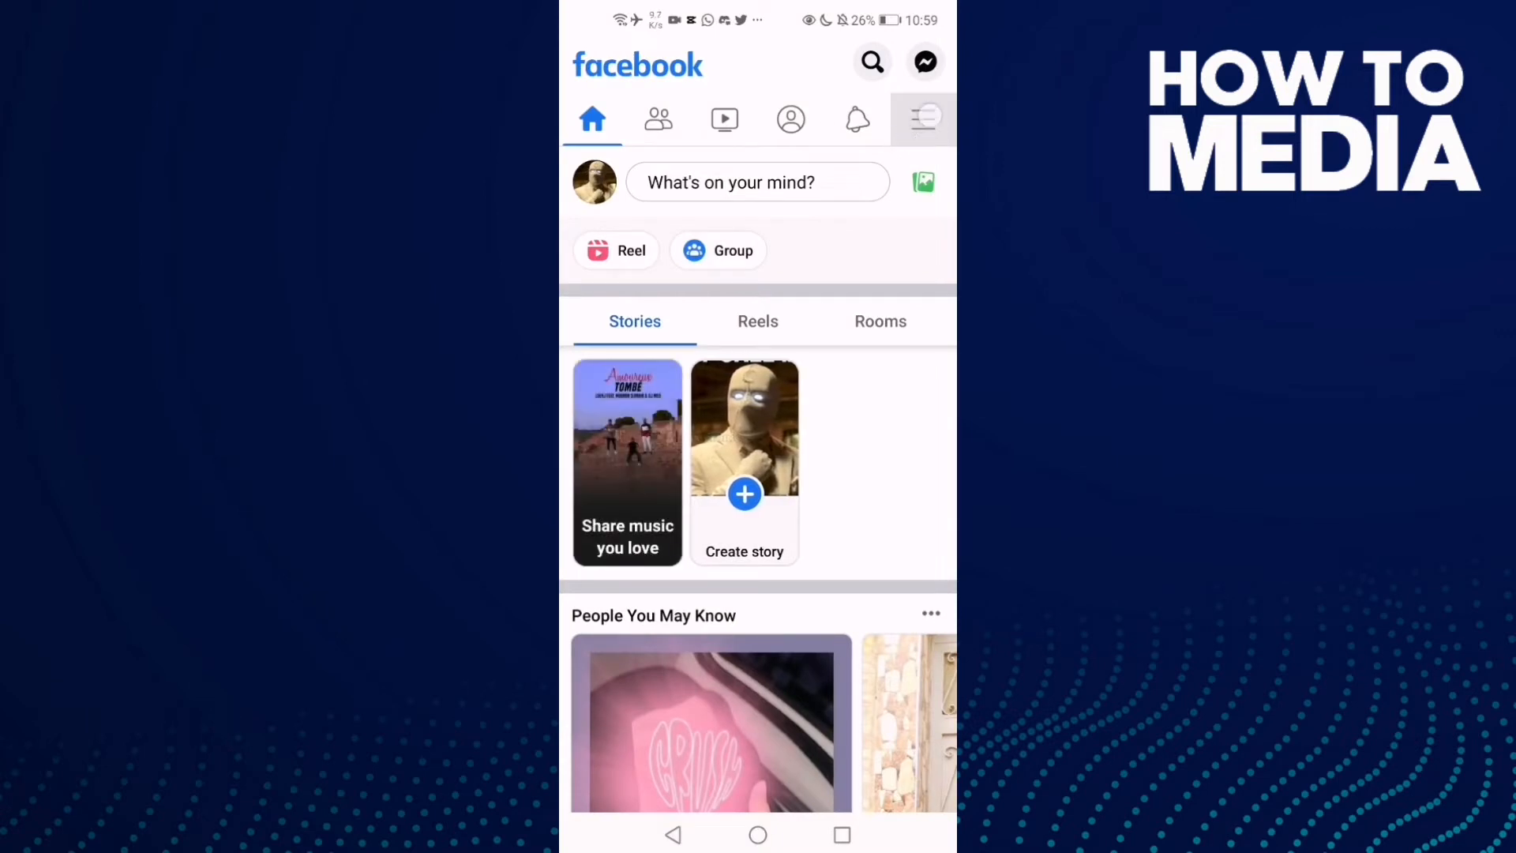
# Reach the profile's About page via the menu, bringing Basic info (gender, birthday) into view
pyautogui.click(920, 119)
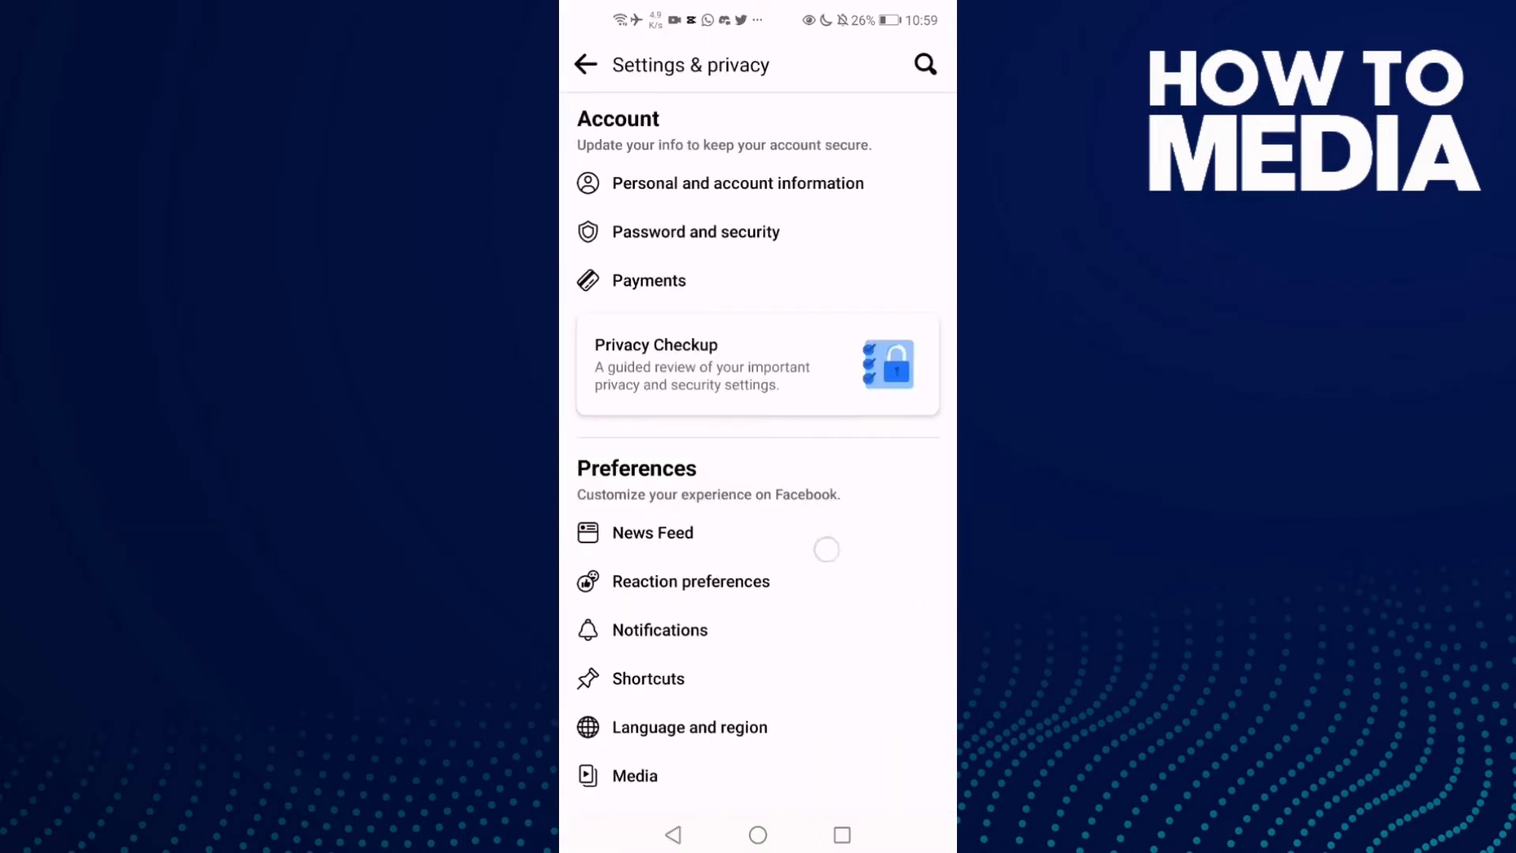
pyautogui.scroll(-3)
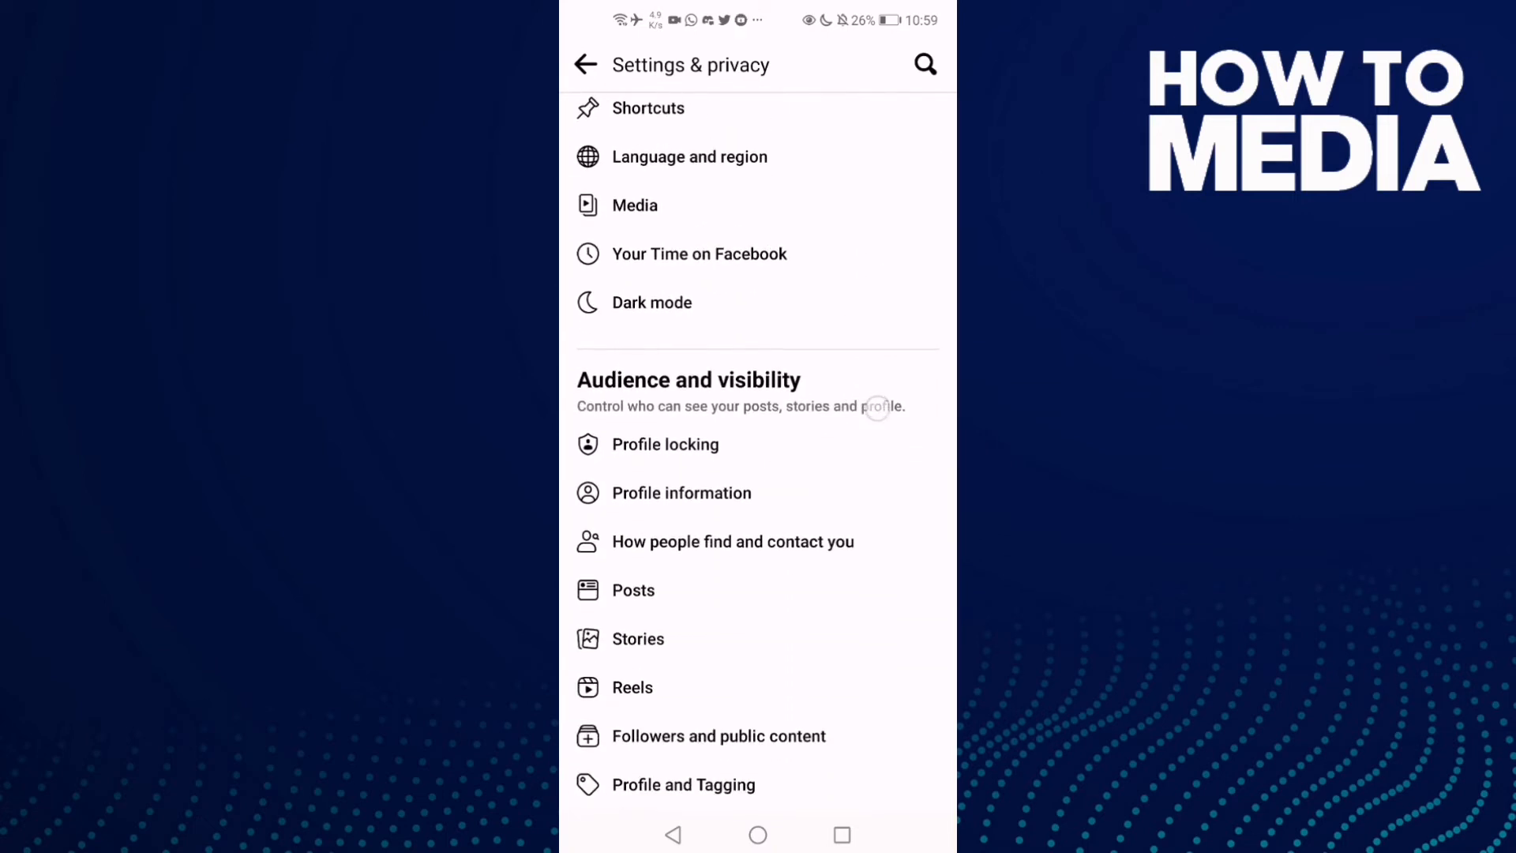
pyautogui.scroll(-3)
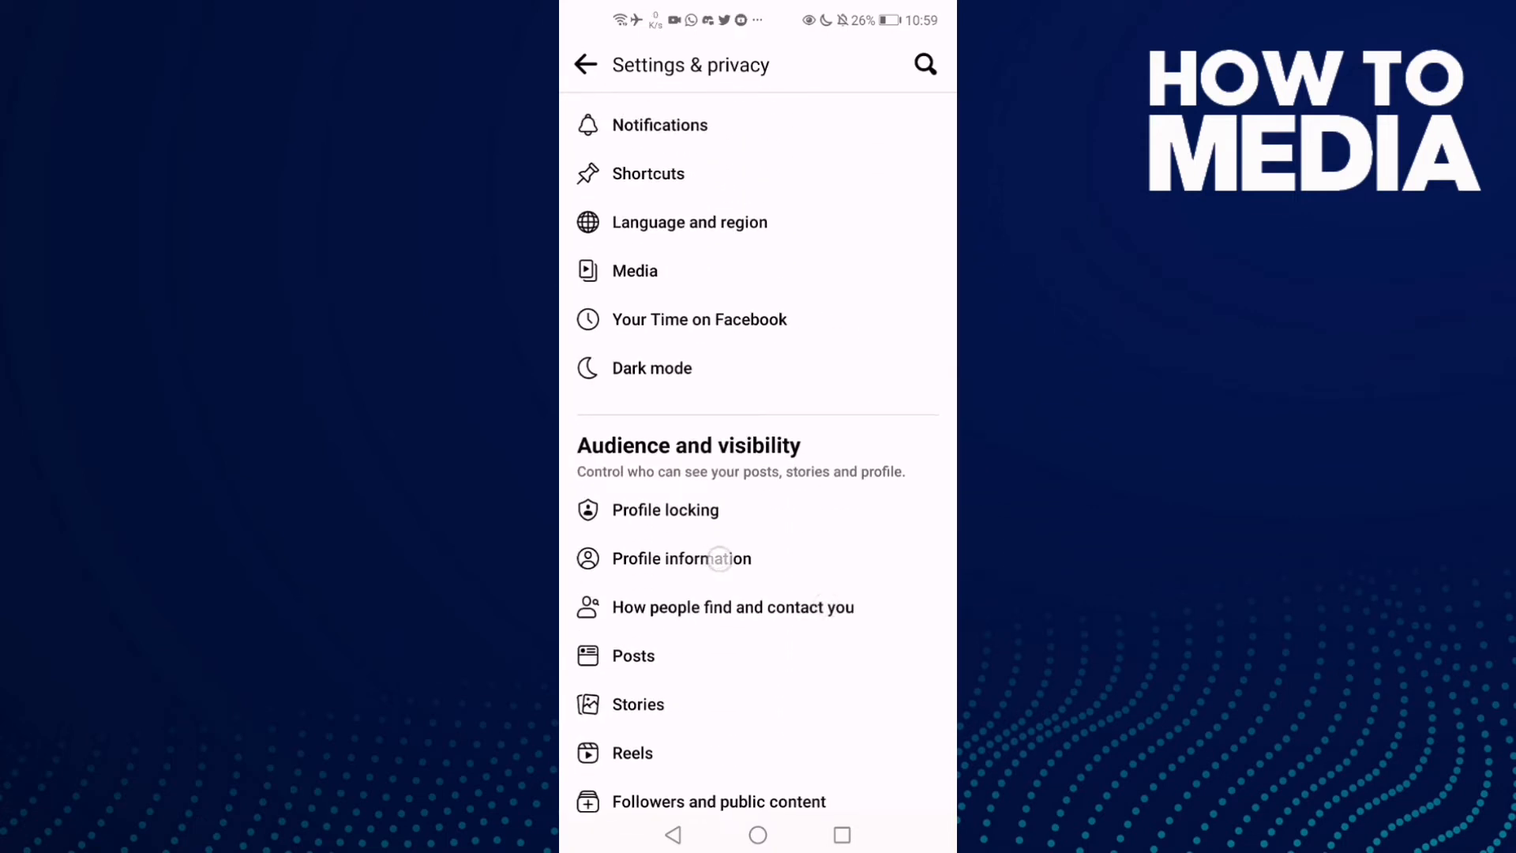
pyautogui.click(679, 557)
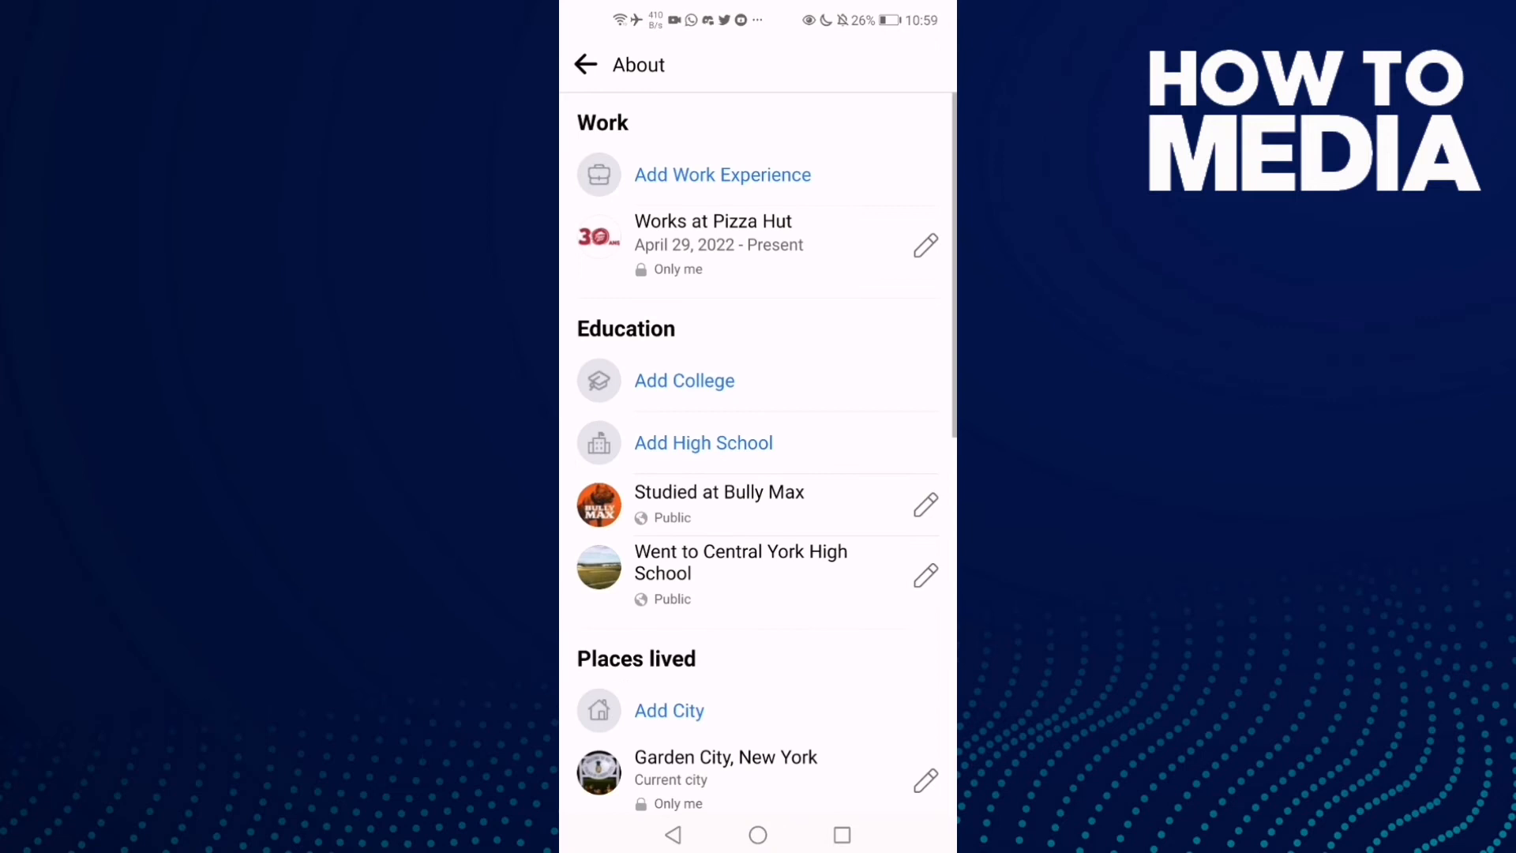
pyautogui.scroll(-3)
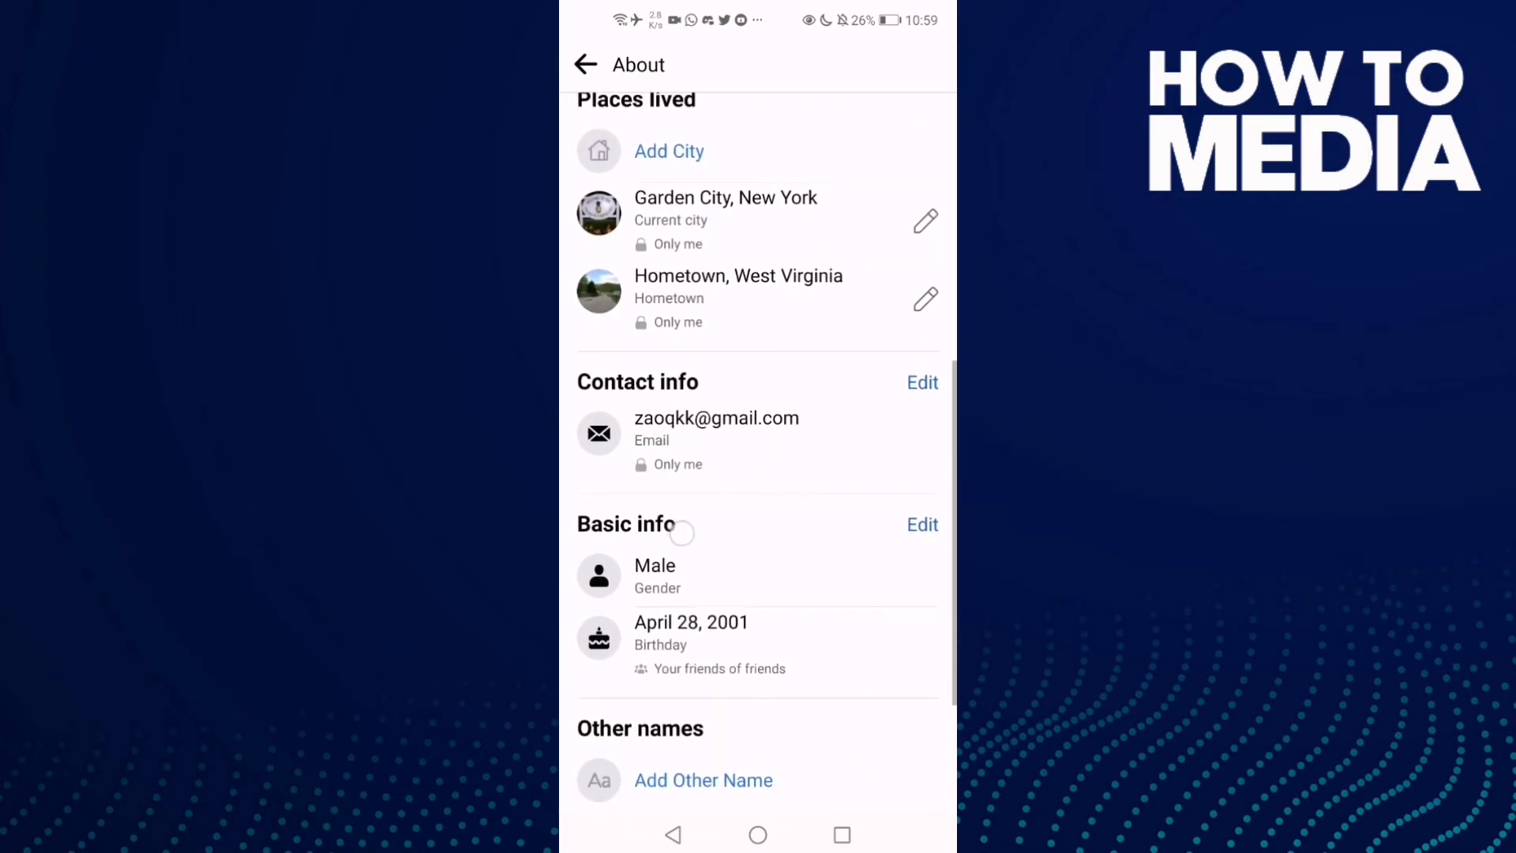
pyautogui.scroll(3)
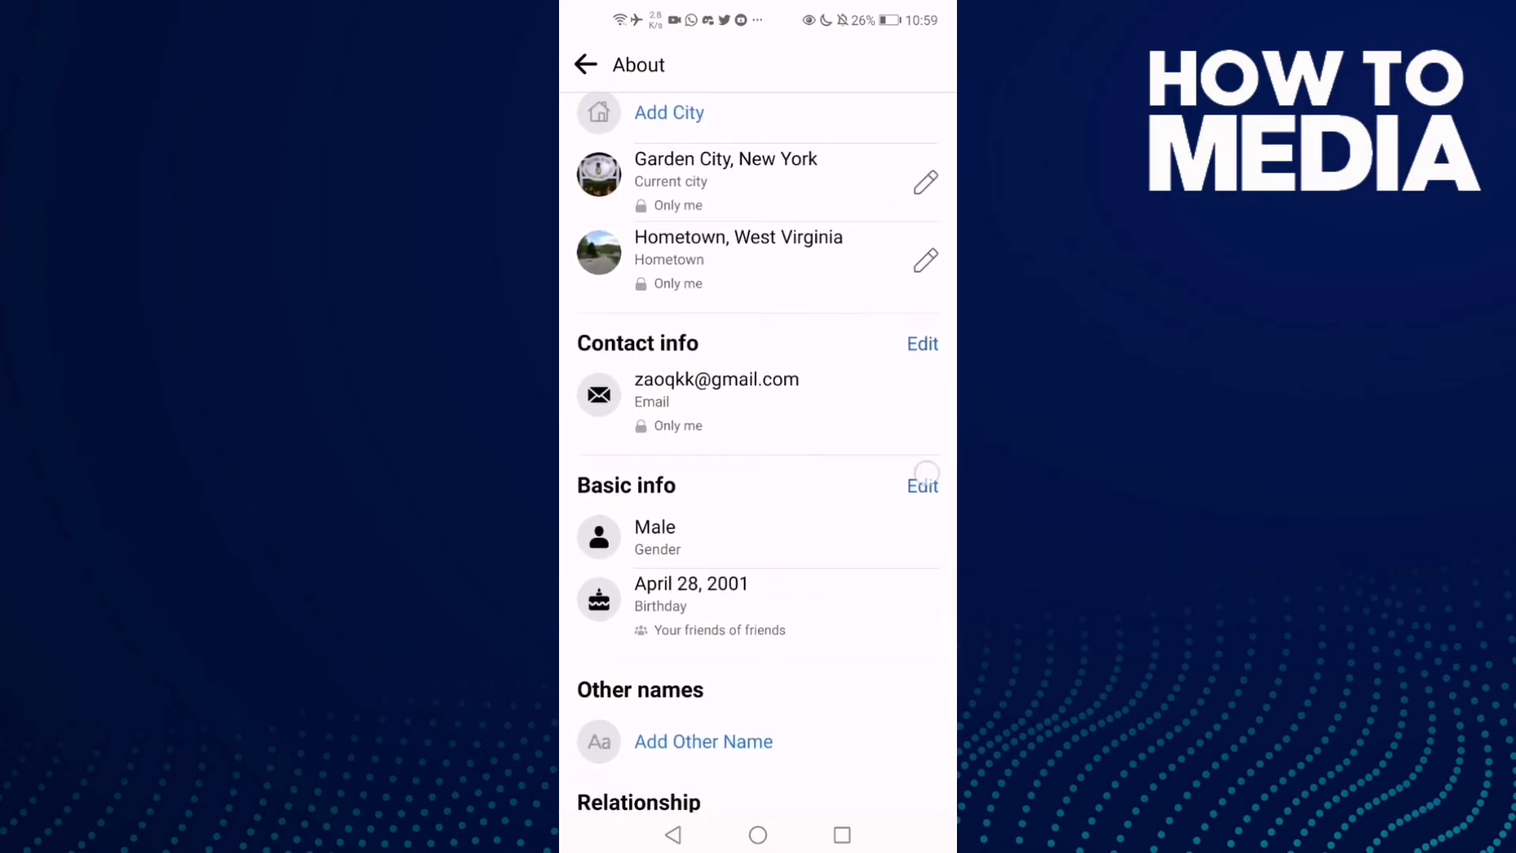
# Edit Basic info, choose an 'Interested in' option, and save the changes
pyautogui.click(920, 484)
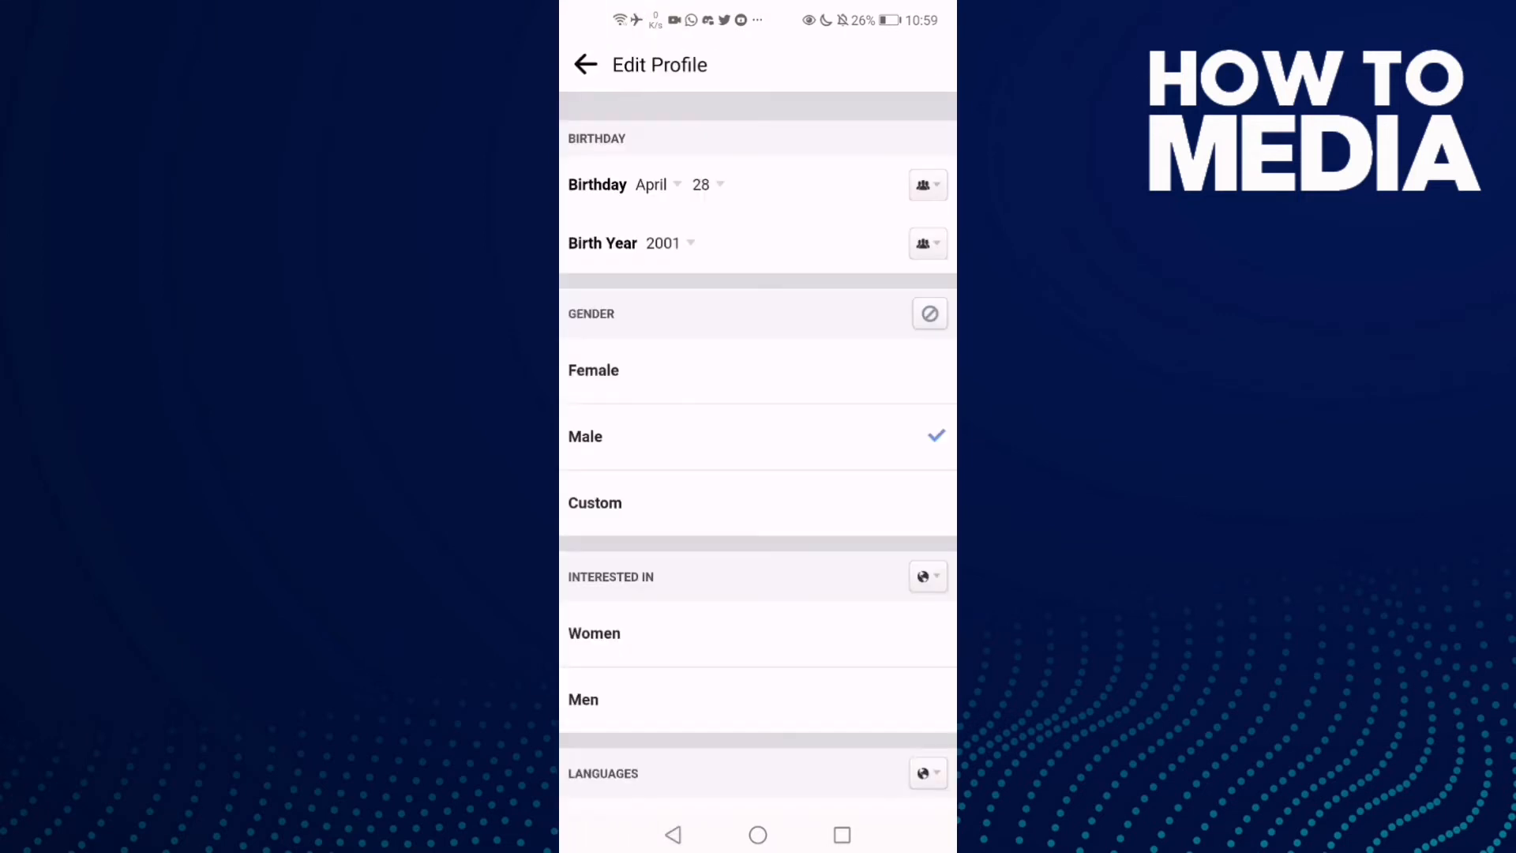
pyautogui.scroll(-3)
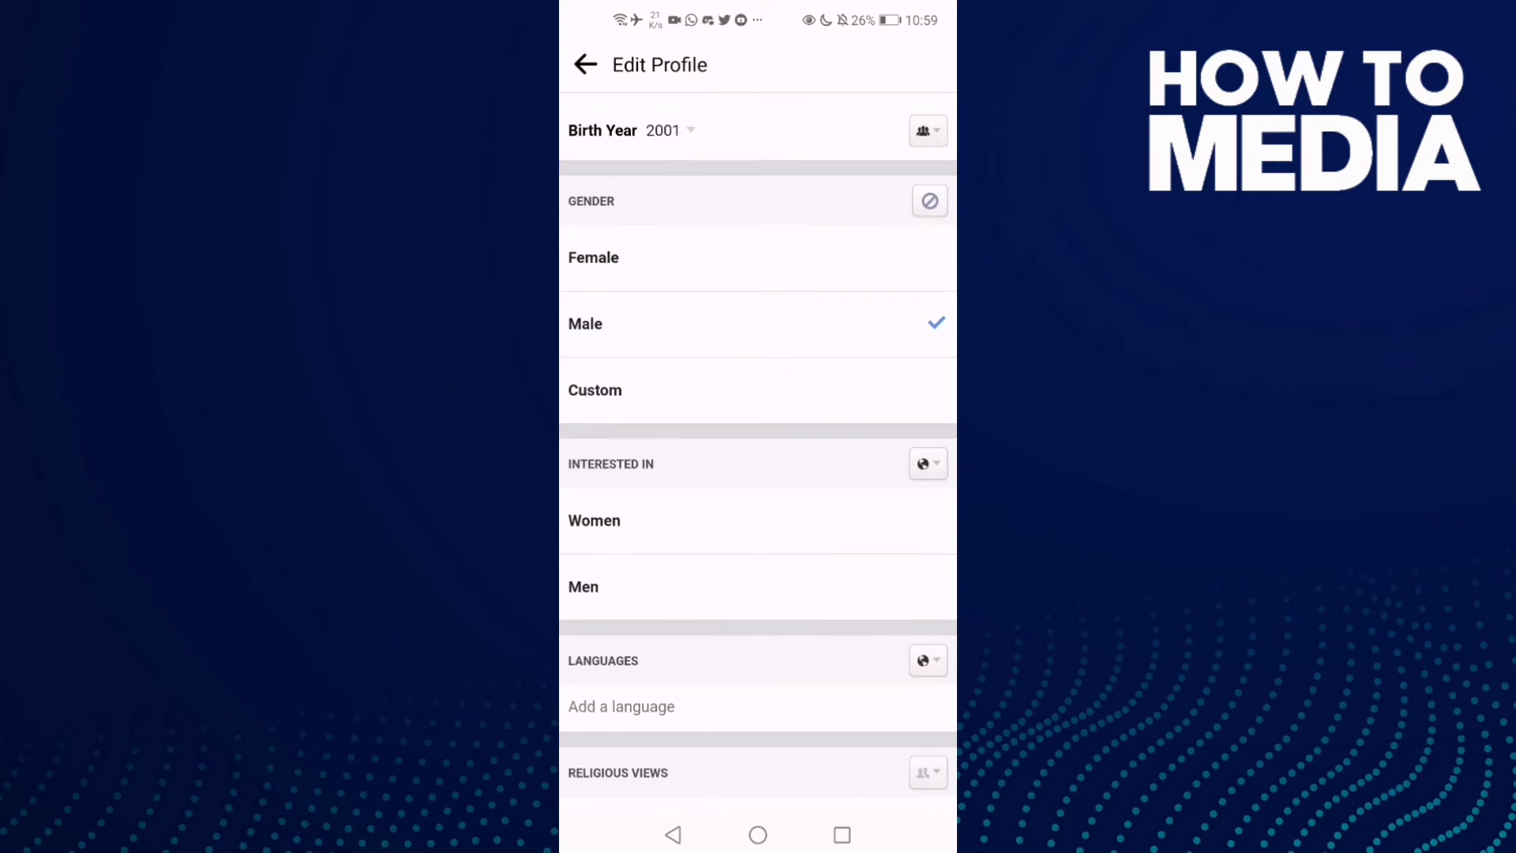
pyautogui.scroll(3)
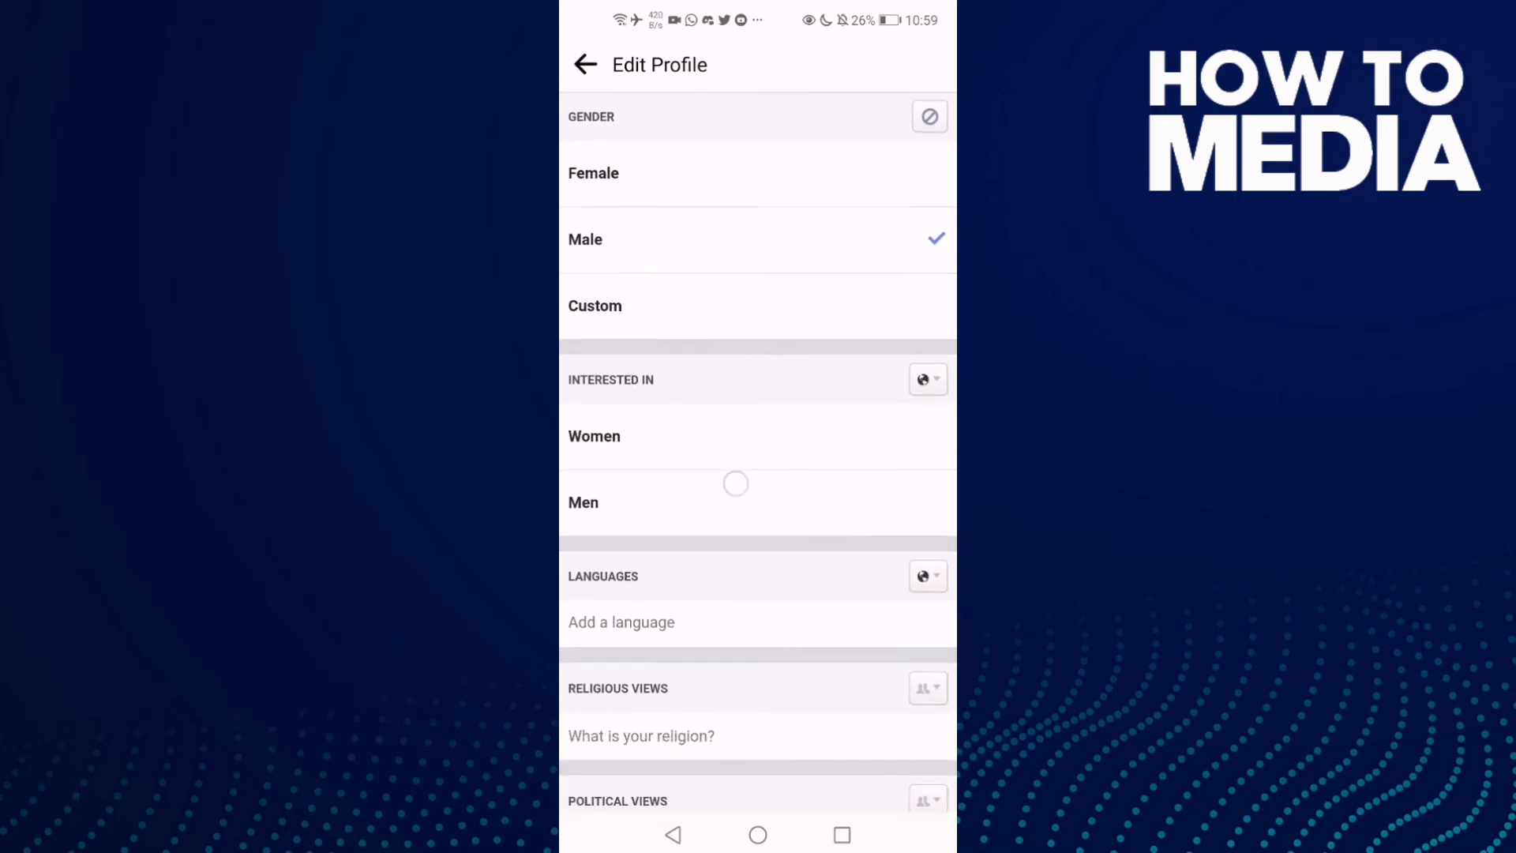
pyautogui.scroll(-3)
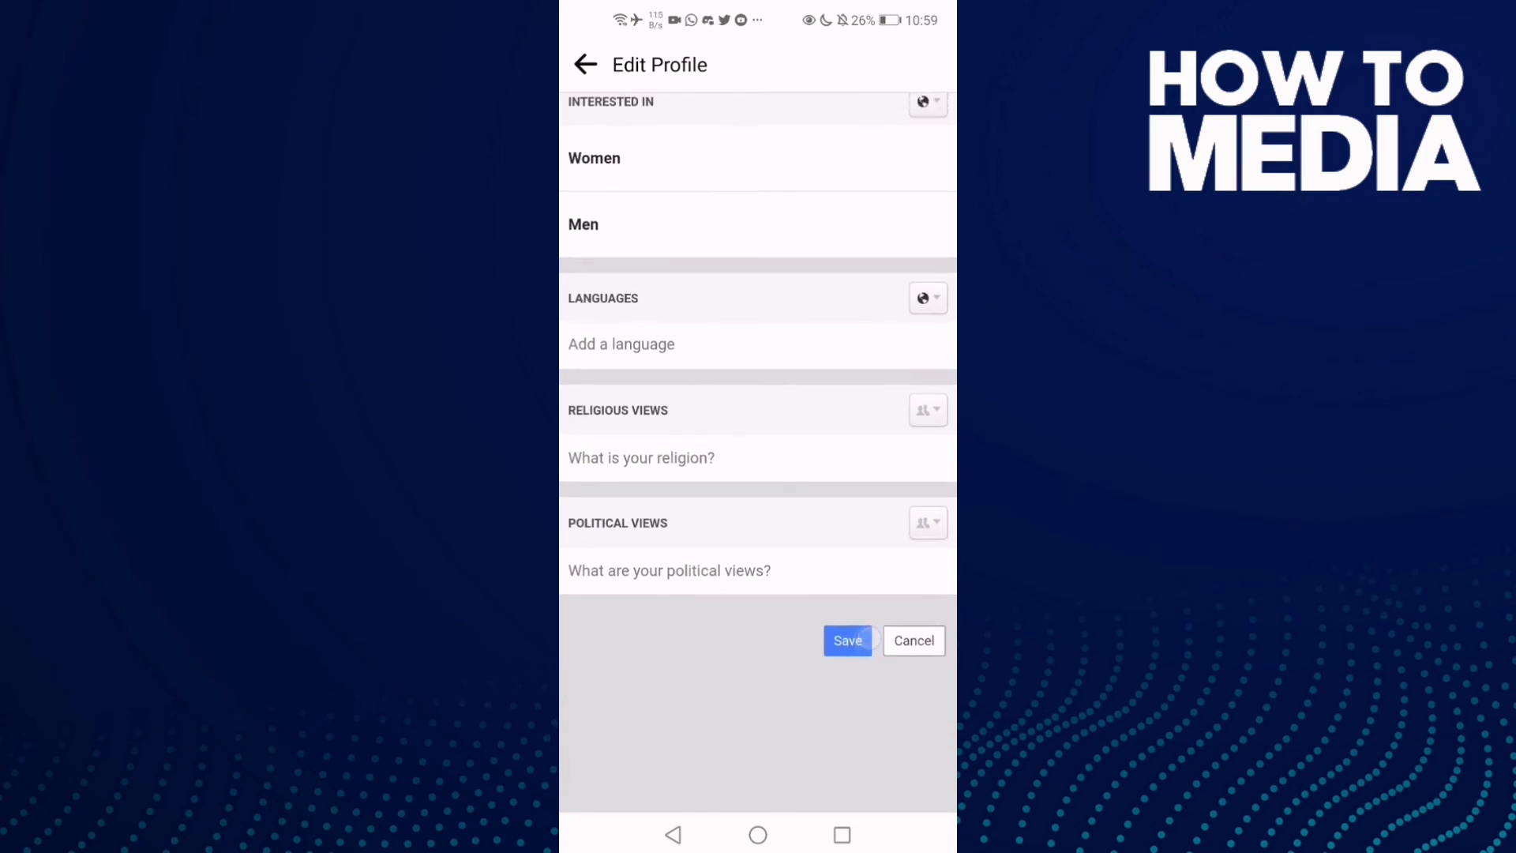
pyautogui.click(756, 834)
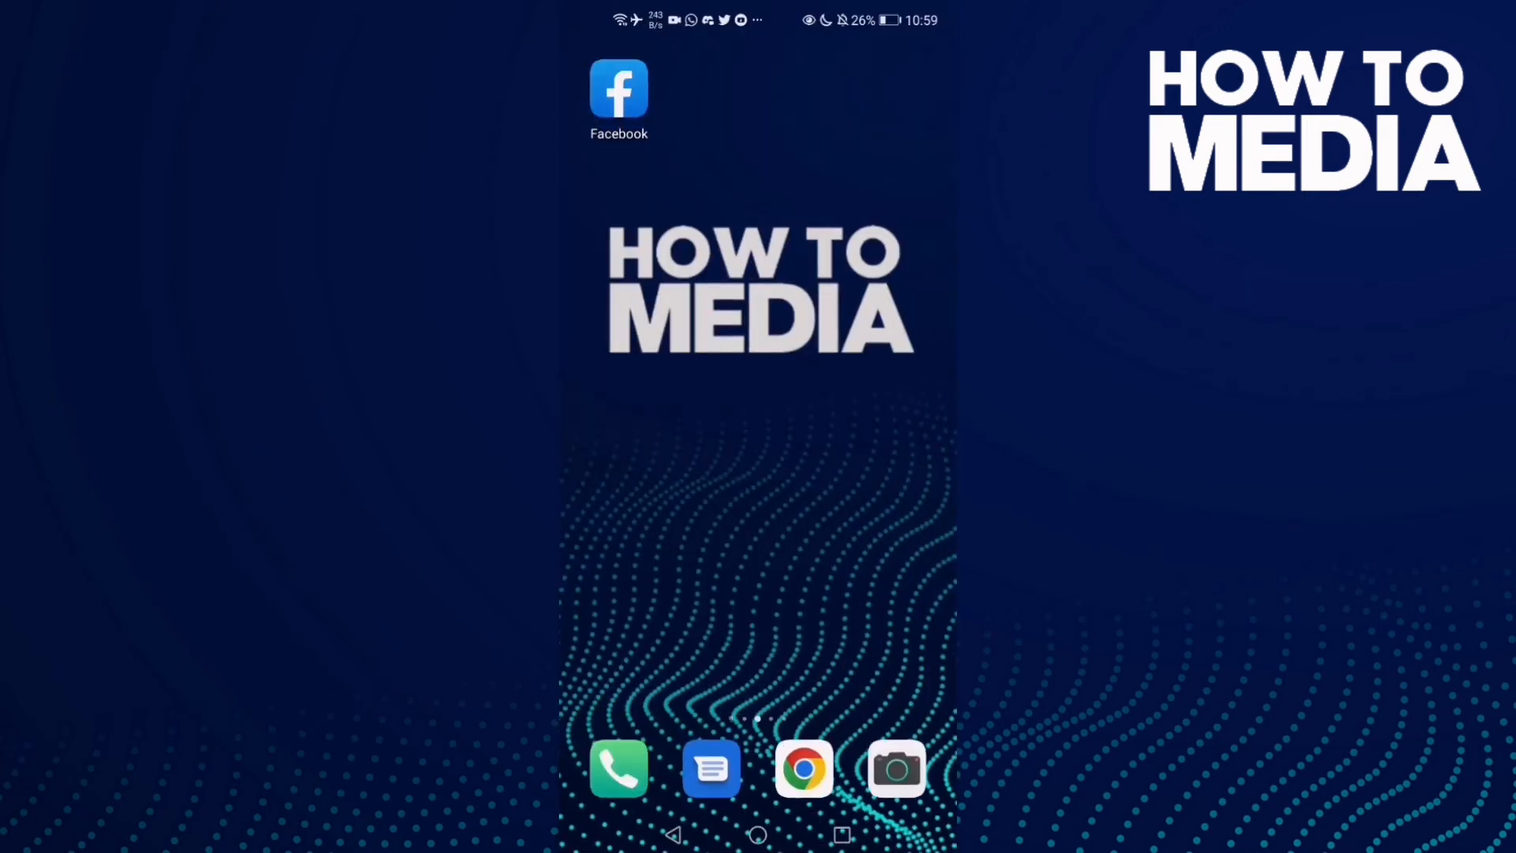